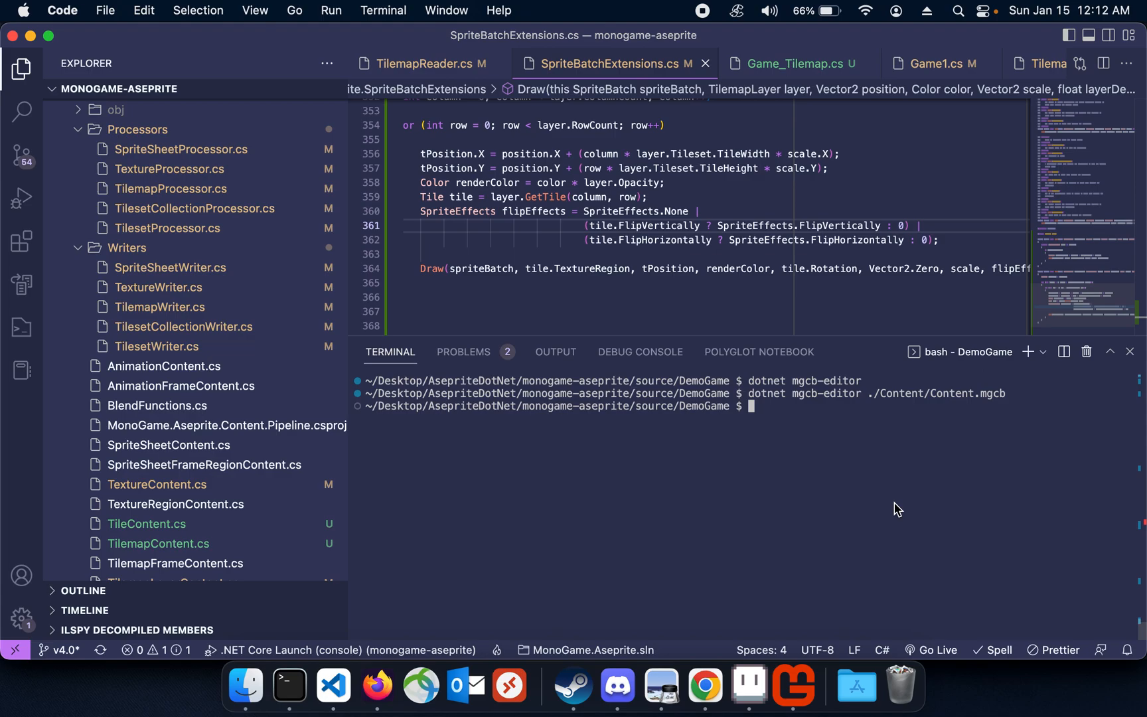
mouse_move(728, 654)
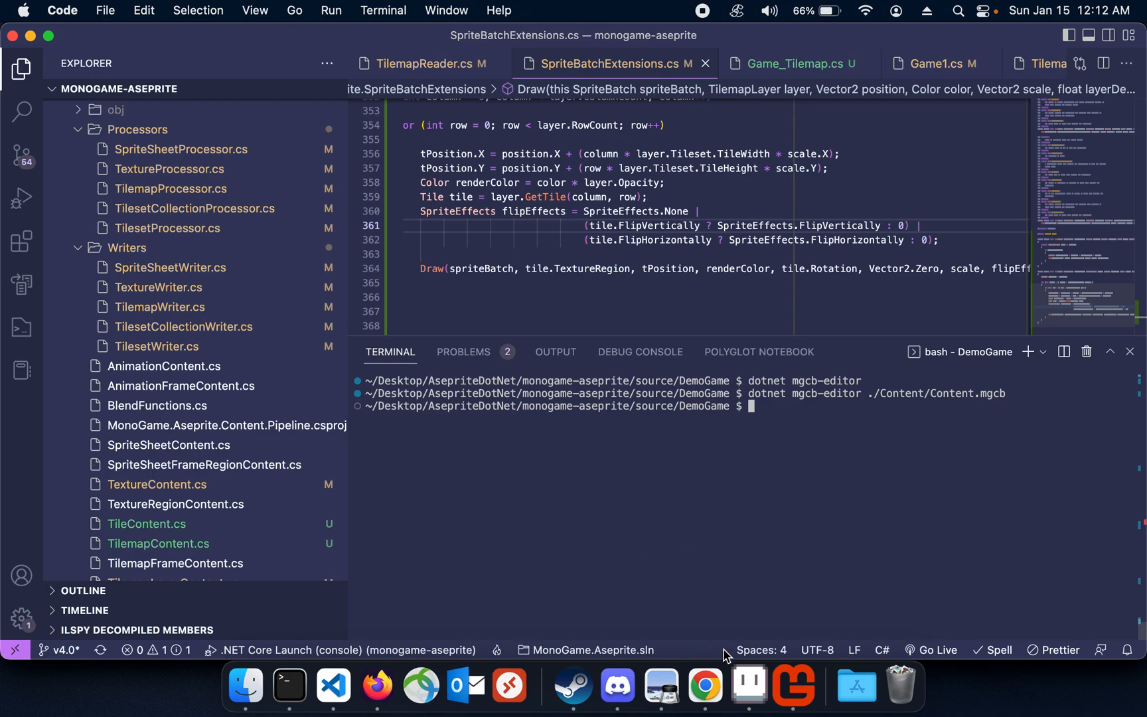
mouse_move(747, 685)
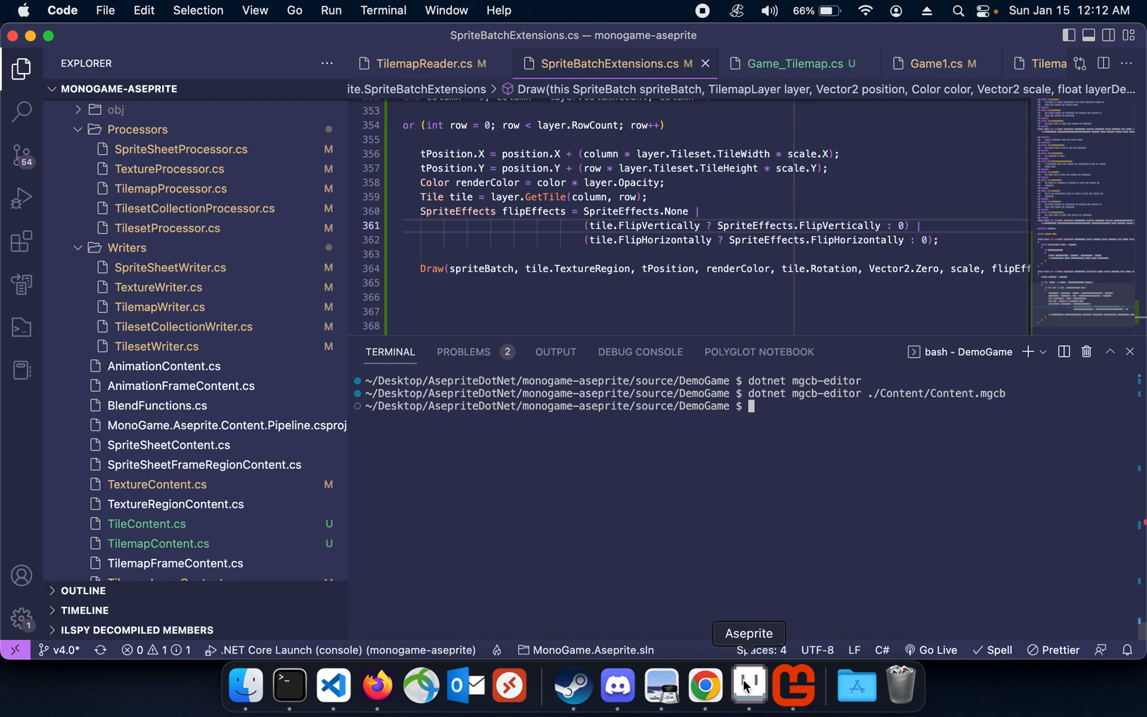
Toggle the top, map and tilemap_hidden layers' visibility to reveal the tileset, then restore the map view
left_click(747, 685)
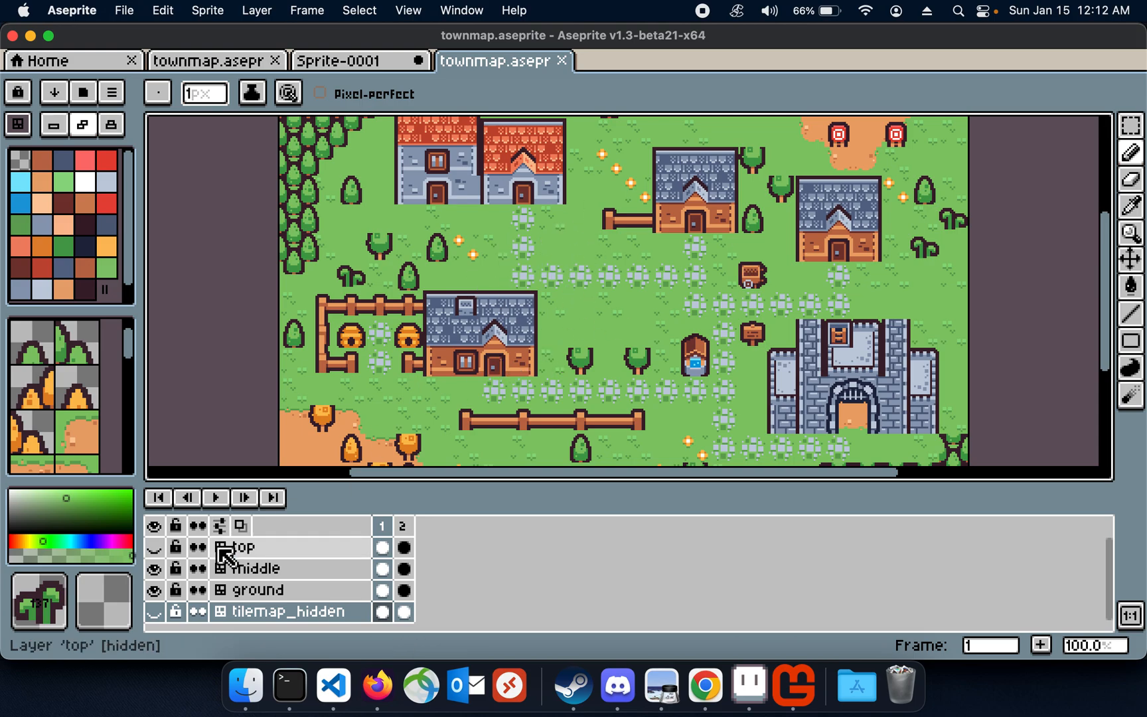
left_click(154, 547)
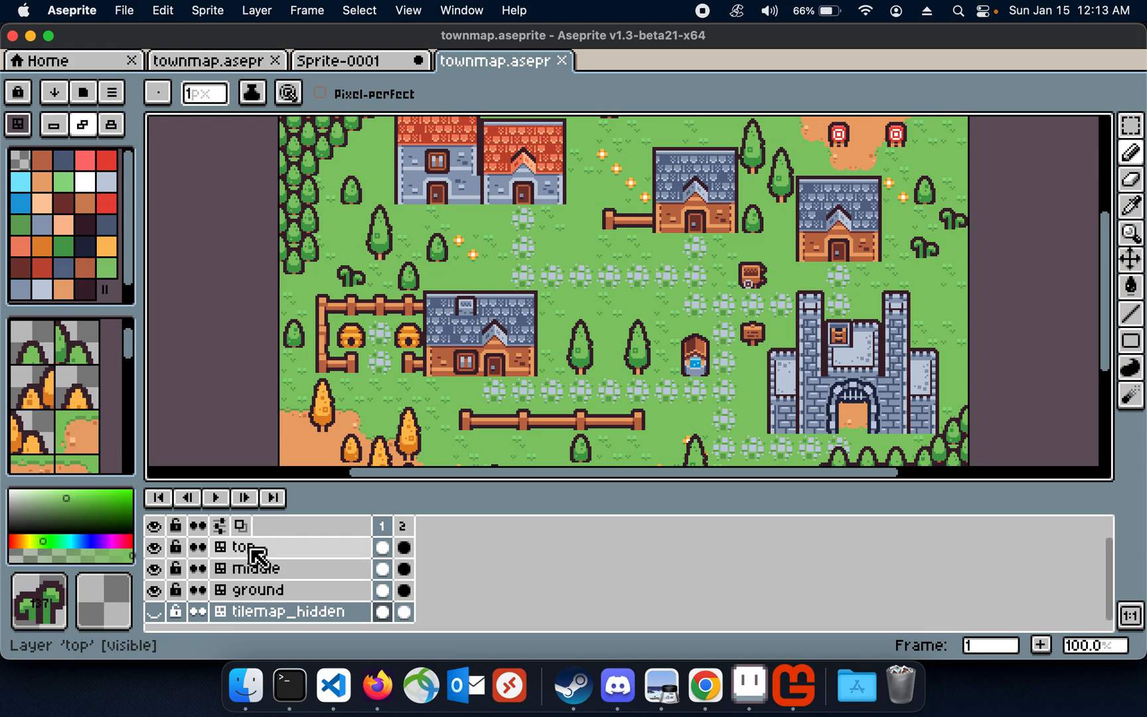
left_click(258, 590)
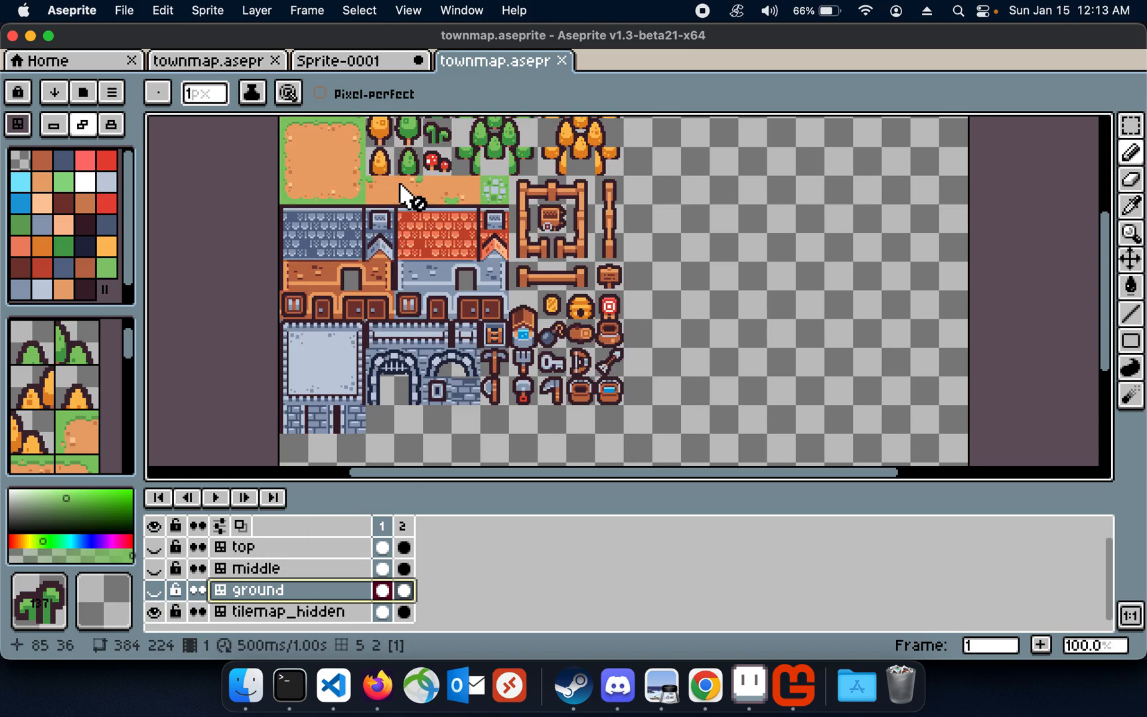
mouse_move(436, 344)
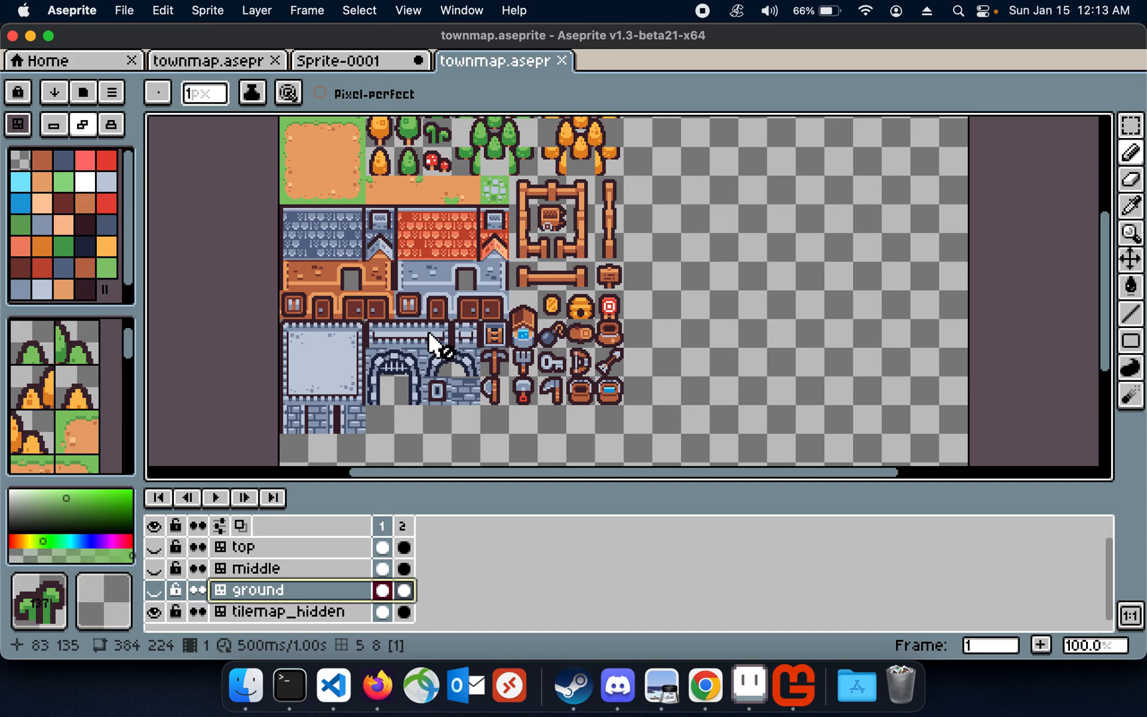
left_click(175, 547)
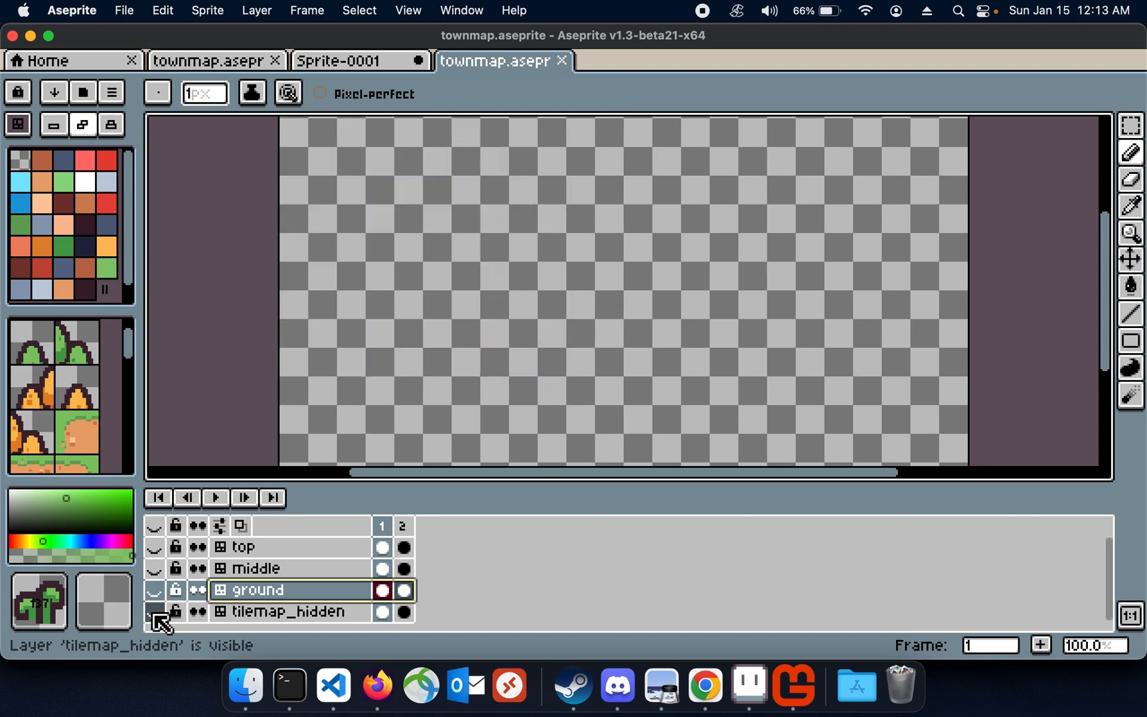
left_click(154, 545)
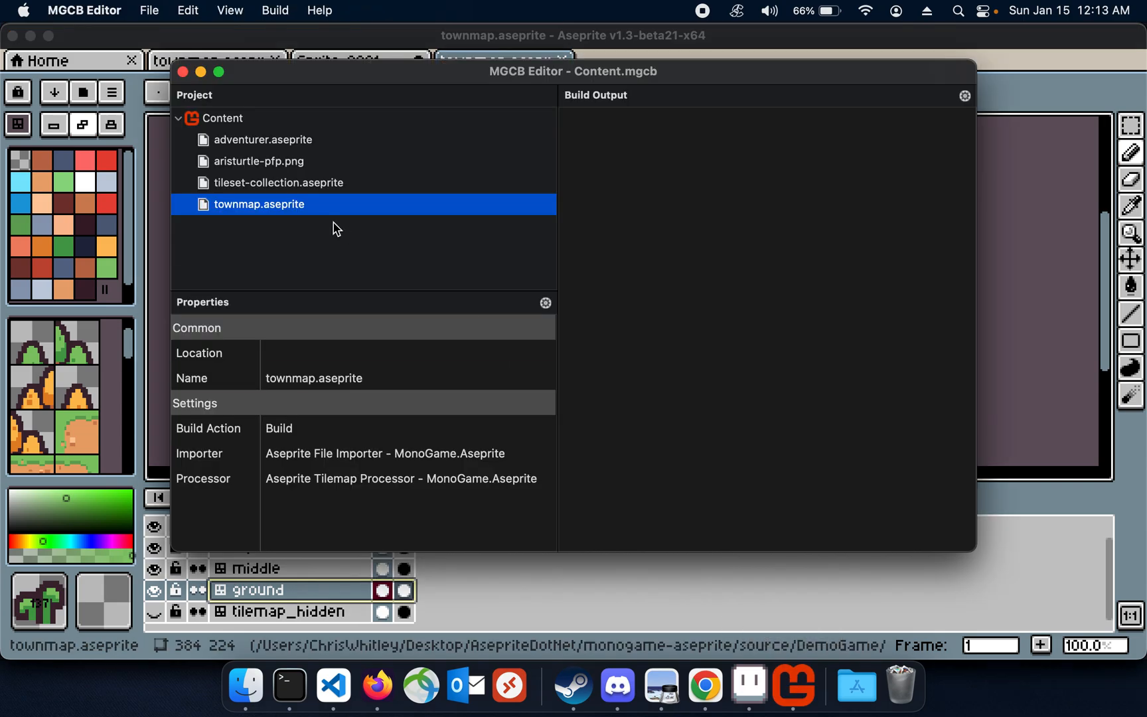
mouse_move(325, 217)
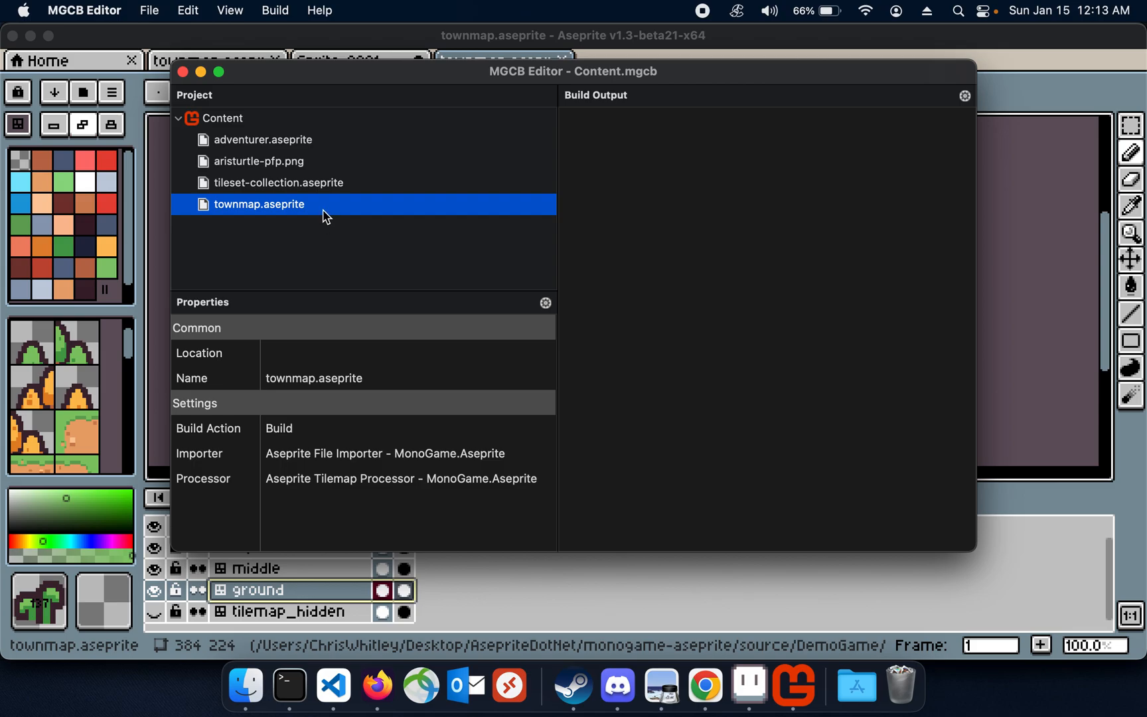
Check townmap.aseprite uses the Aseprite File Importer and Aseprite Tilemap Processor
left_click(362, 478)
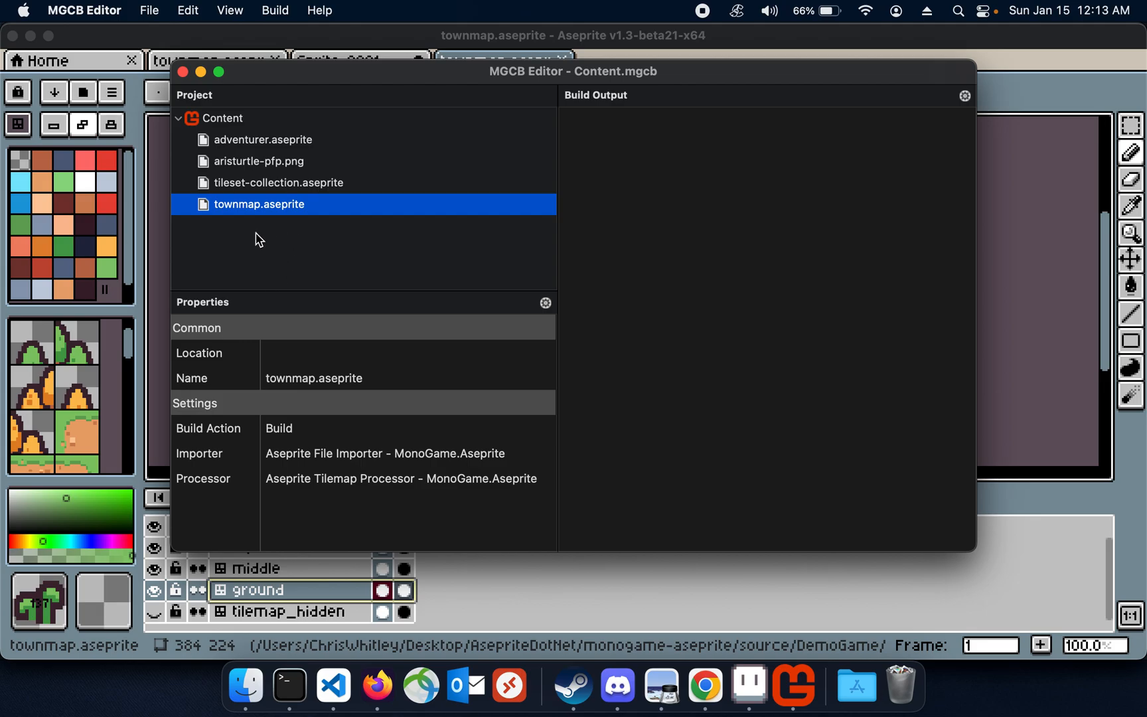
left_click(330, 453)
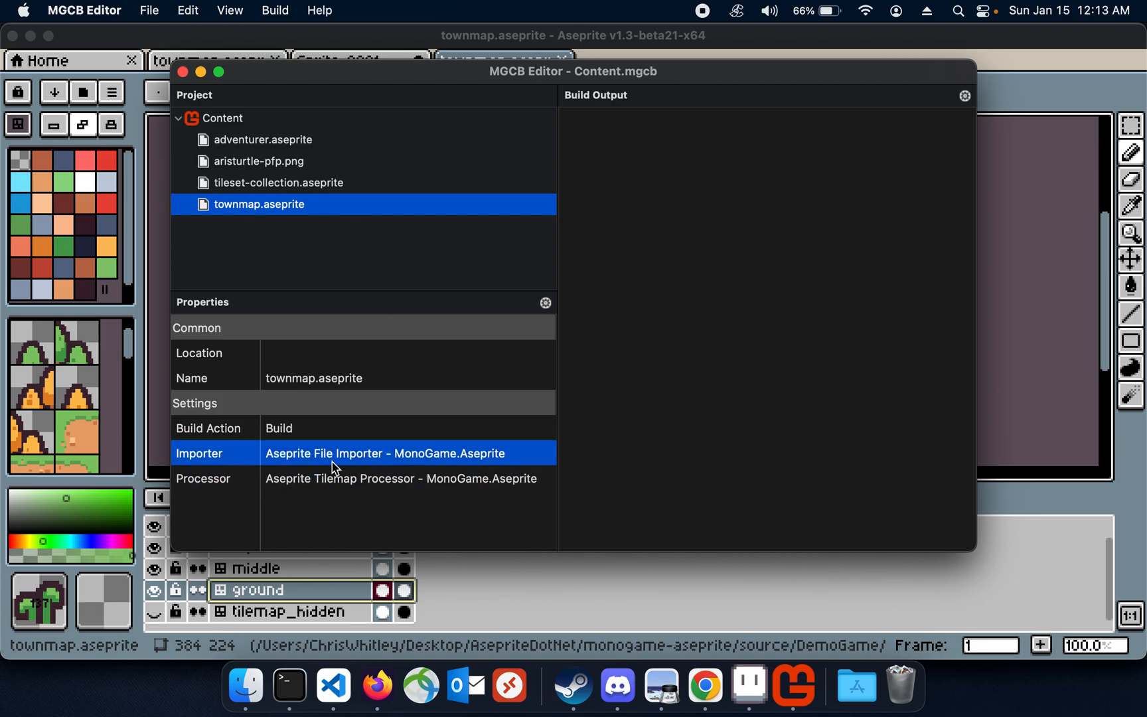
left_click(367, 478)
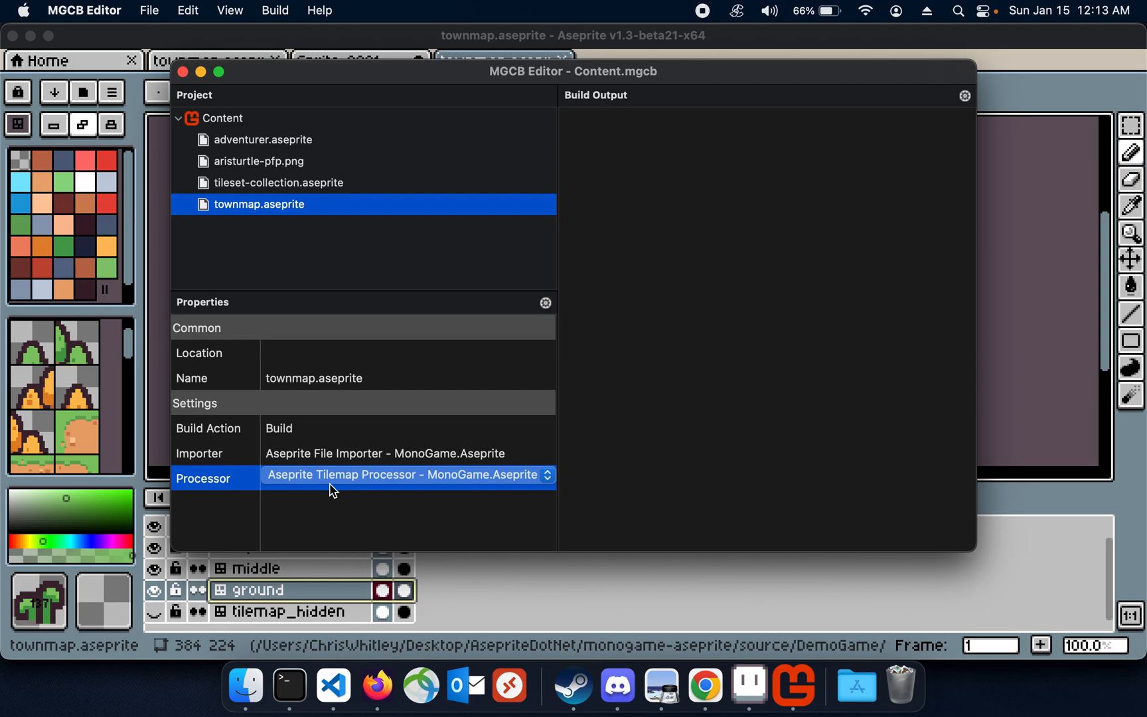
mouse_move(657, 688)
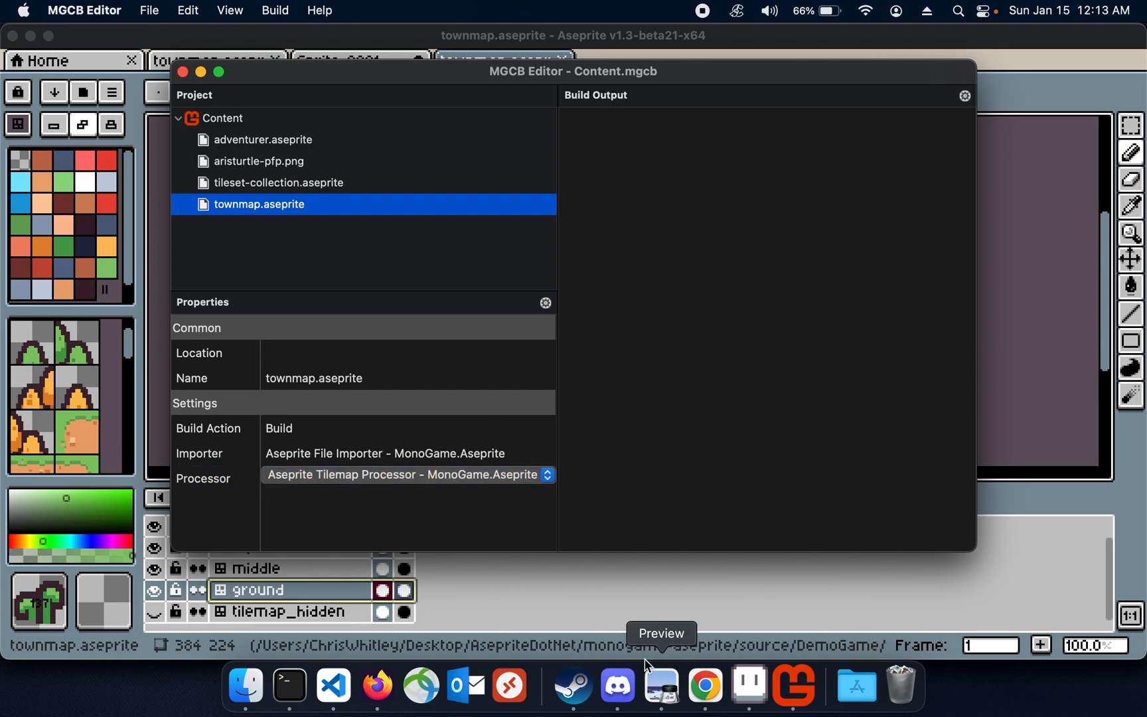
Launch DemoGame with dotnet run so its window draws the town map, then return to the editor
left_click(333, 685)
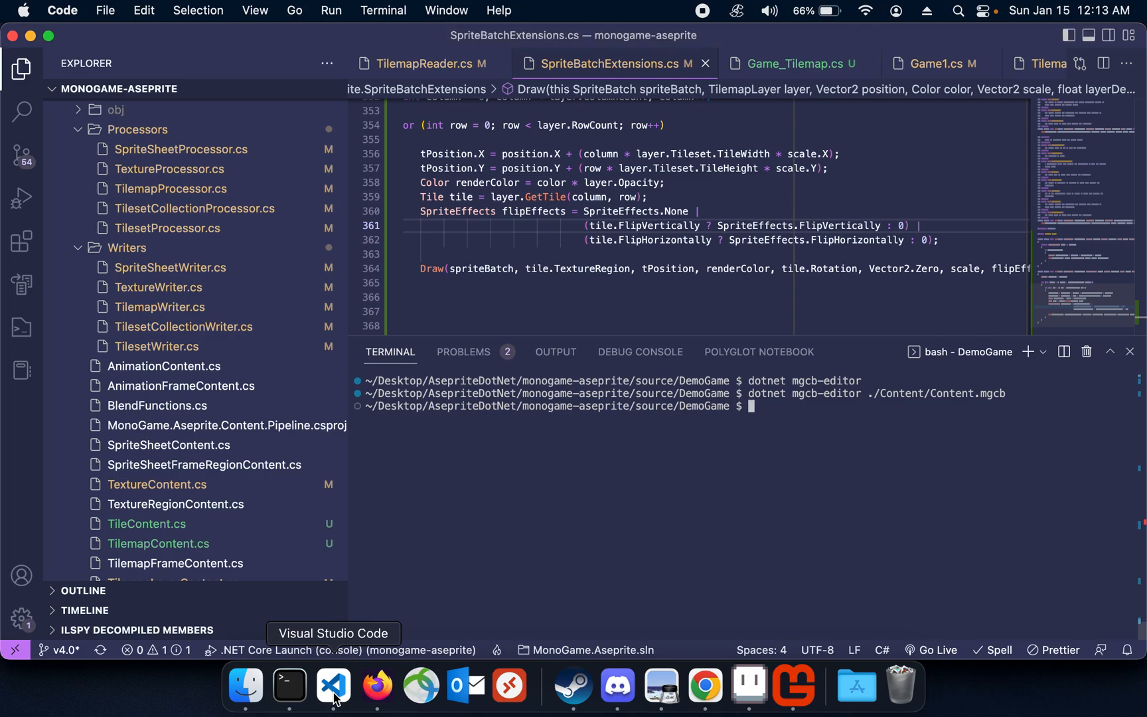
type("dotnet")
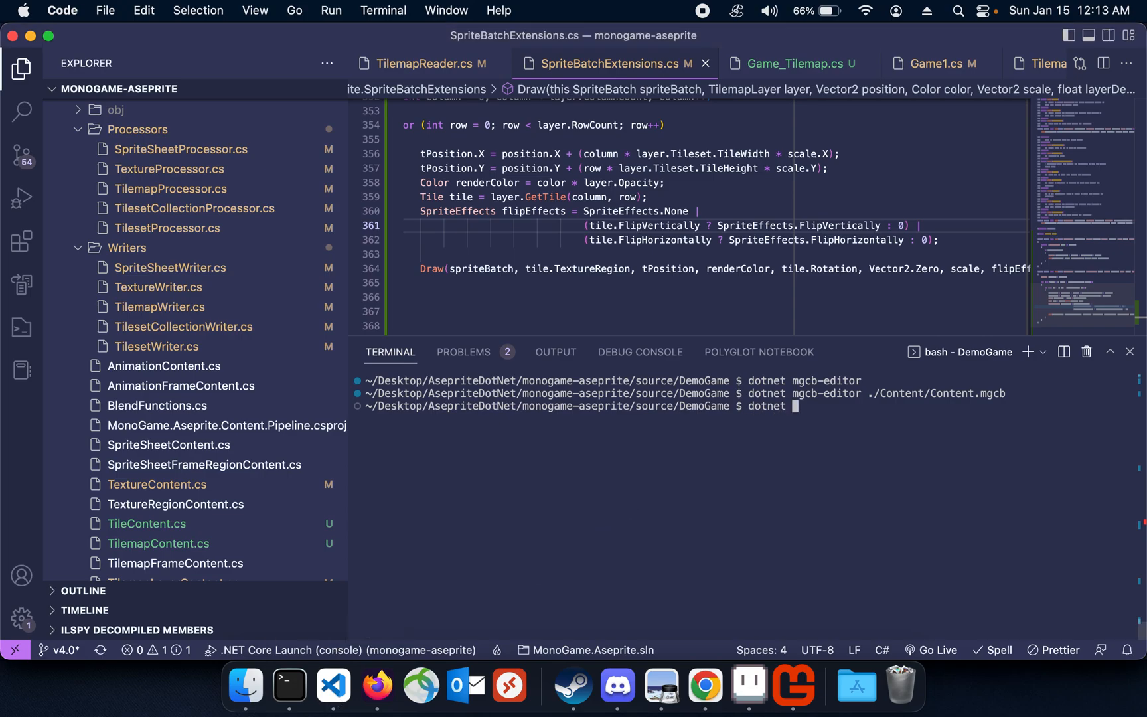
type("run")
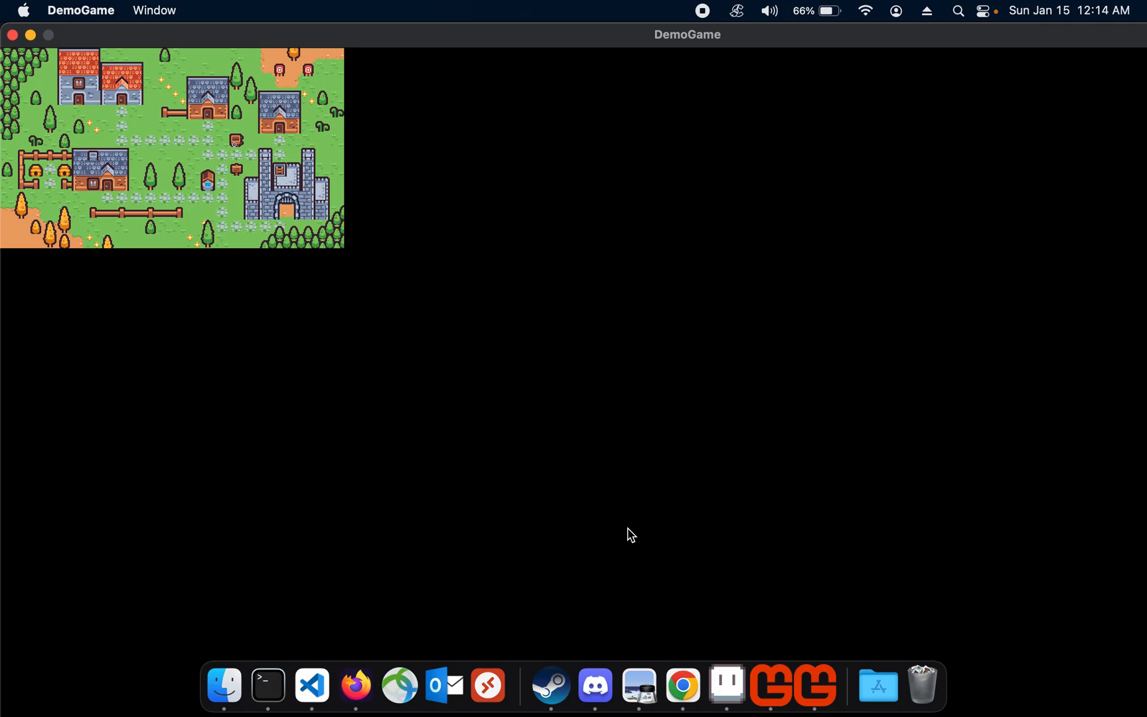
left_click(312, 685)
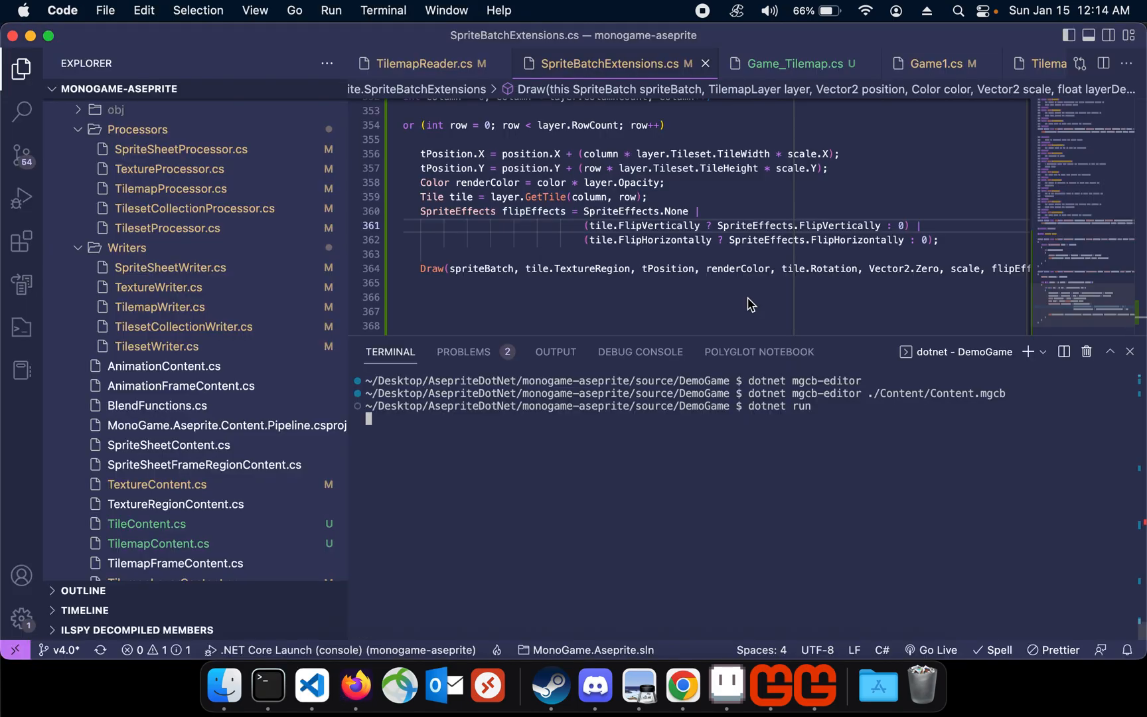
Review Game_Tilemap.cs's Draw, Update and LoadContent methods for the town map
left_click(786, 64)
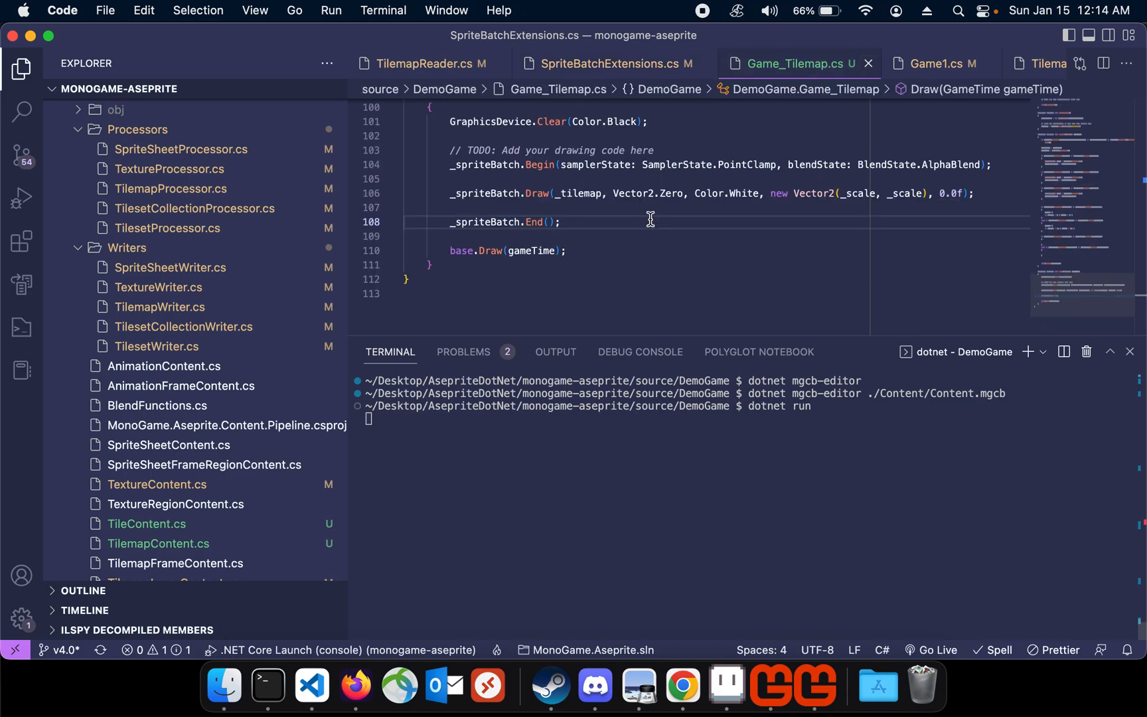
scroll("up", 3)
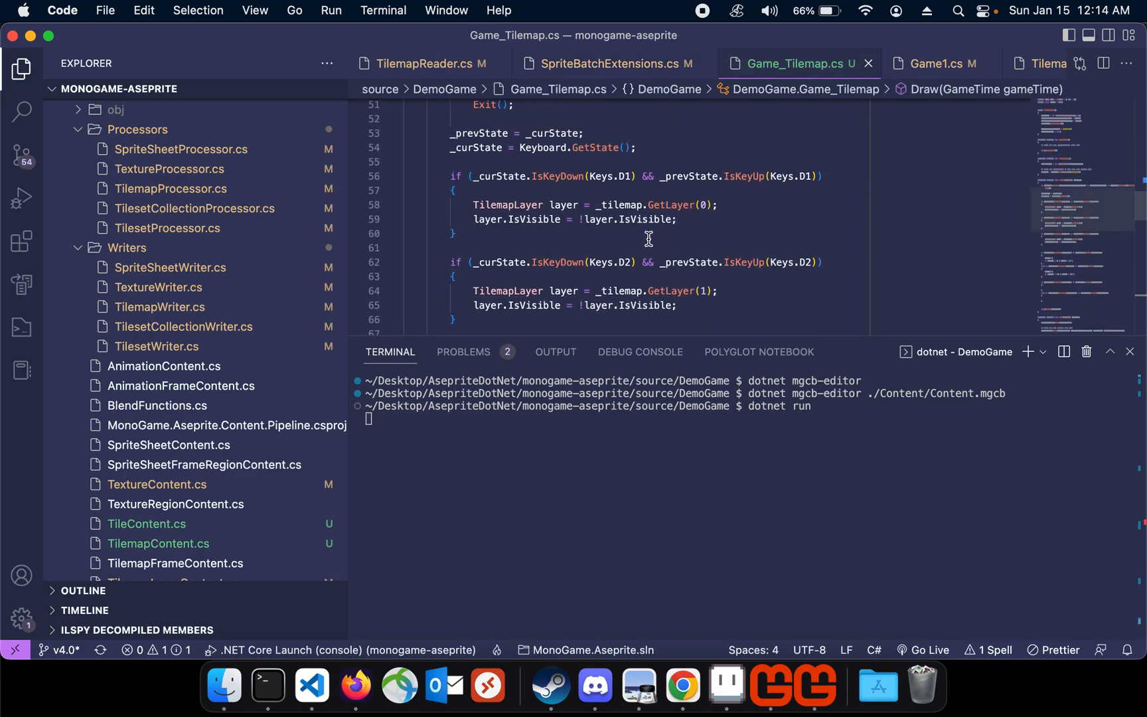
scroll("up", 3)
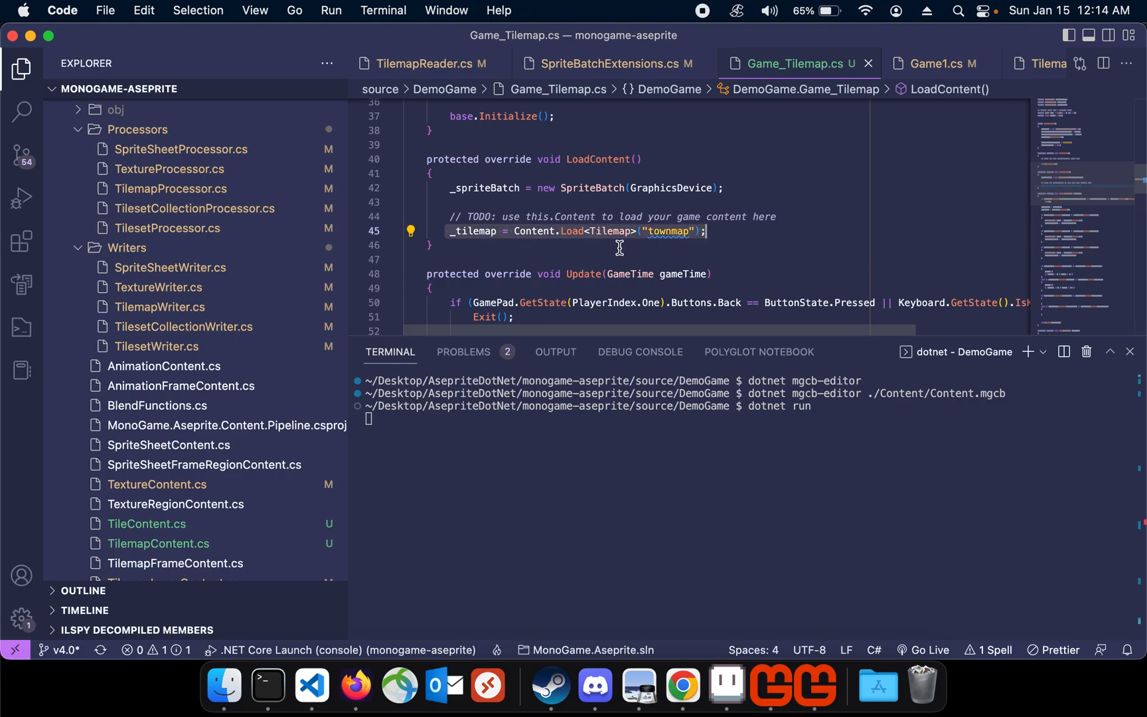
scroll("down", 3)
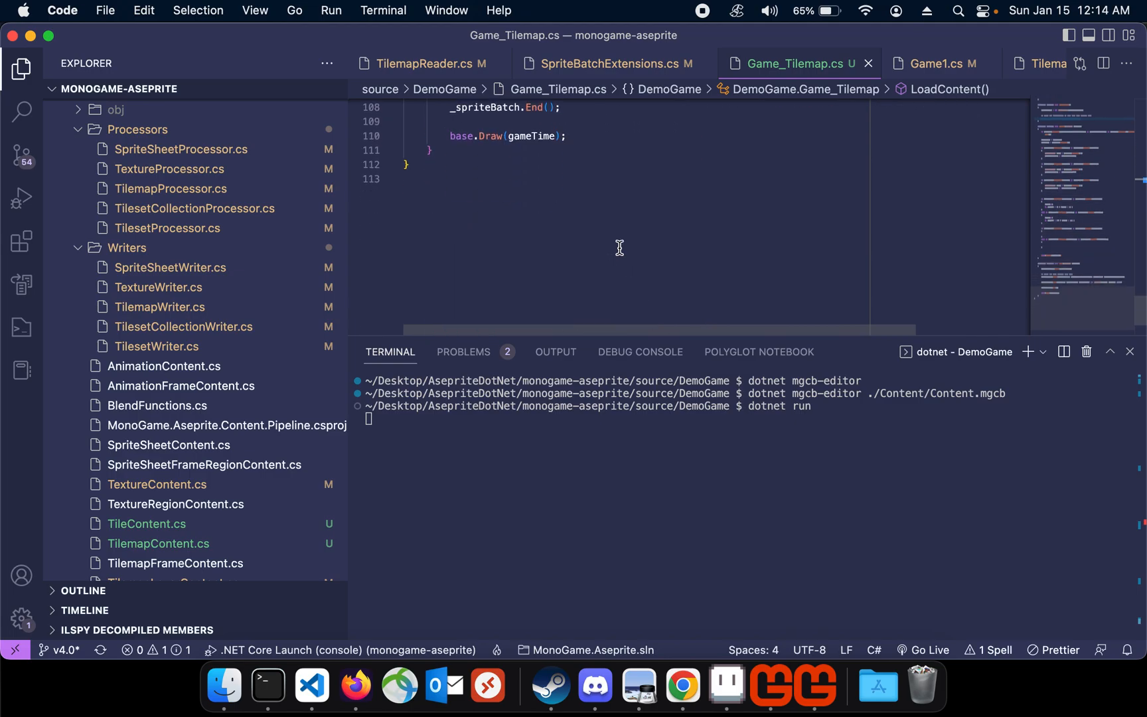
scroll("up", 3)
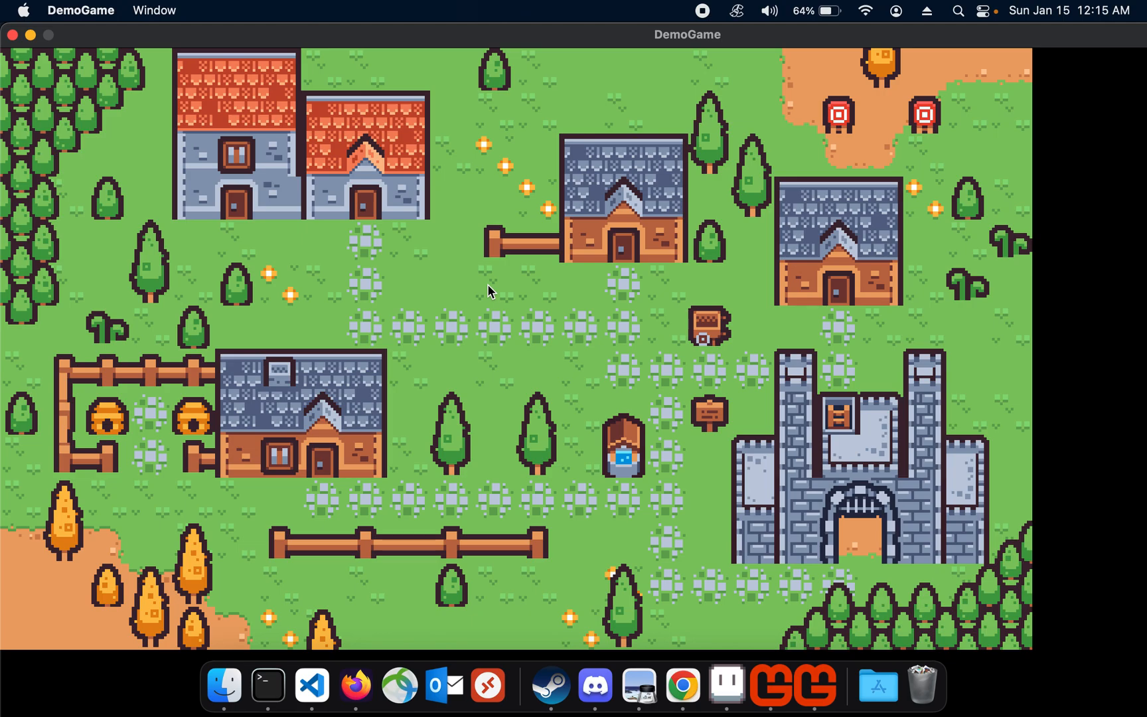
mouse_move(532, 372)
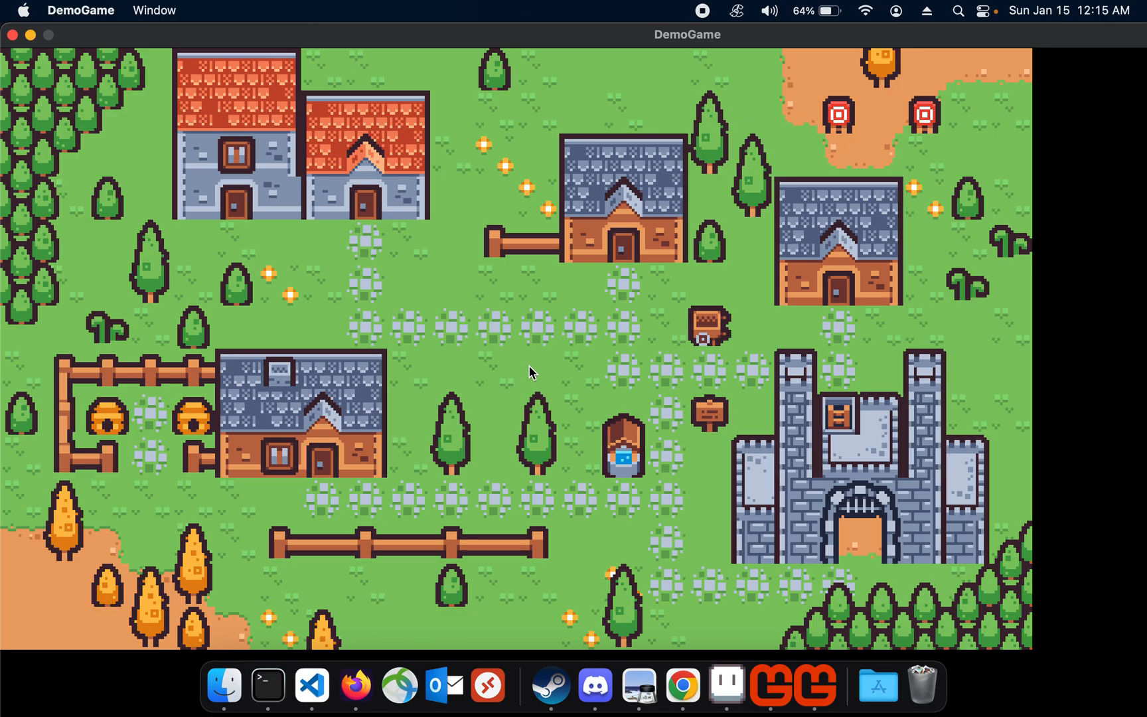